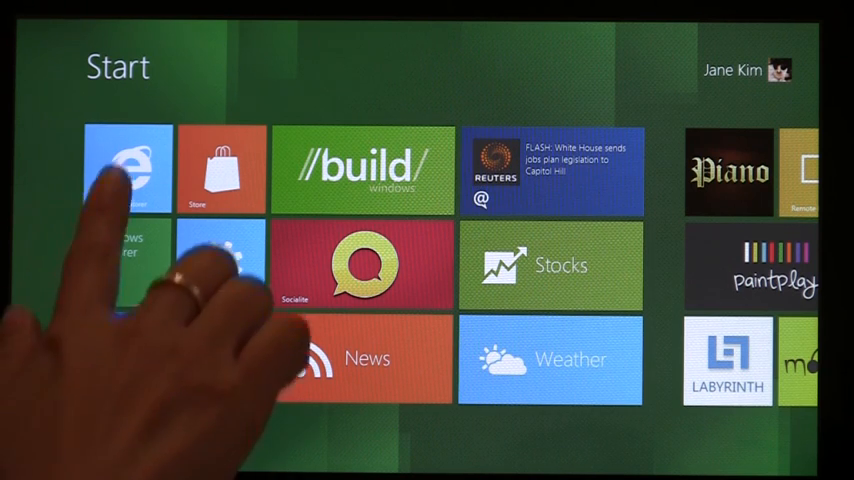
- Launch Internet Explorer from its Start screen tile to reach the IE10 demos page
left_click(128, 168)
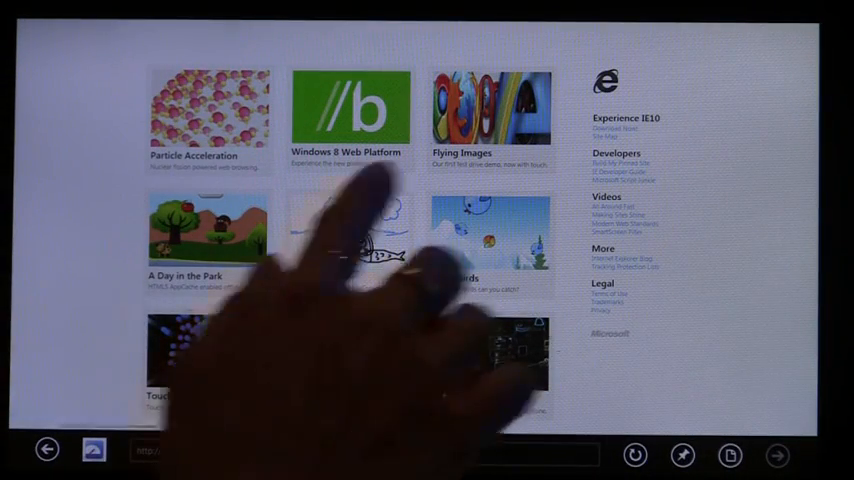
left_click(490, 110)
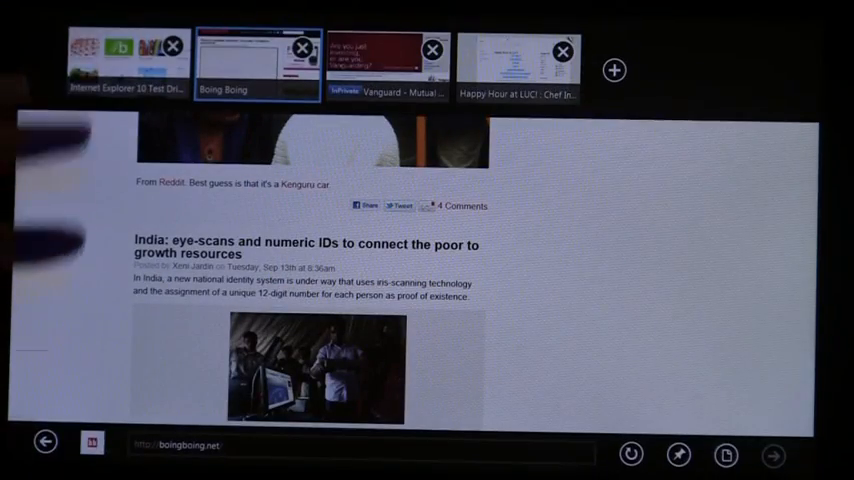
- Switch to another open tab from the tab bar, moving between Boing Boing and the demos page
left_click(124, 60)
type("b")
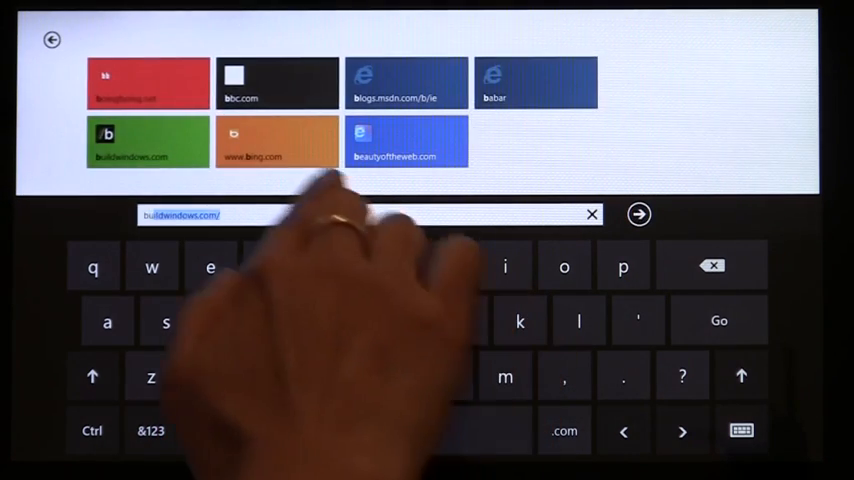
left_click(638, 214)
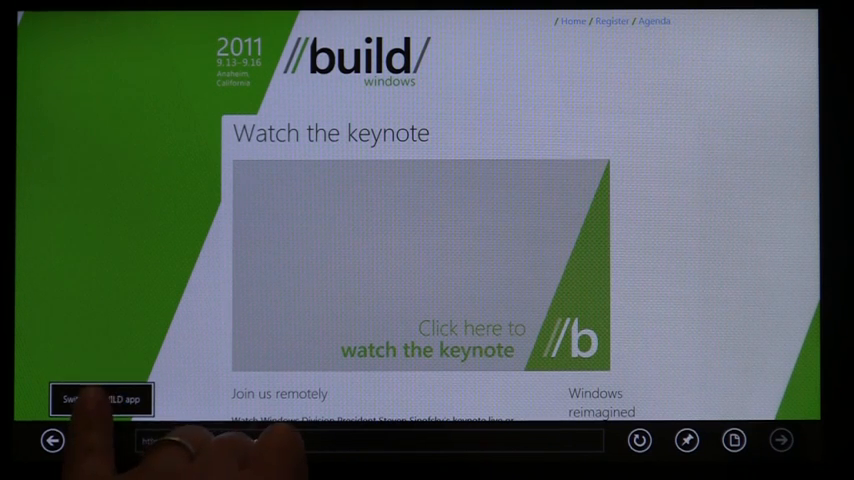
- Leave the Build website for the //build/ app via the 'Switch to BUILD app' prompt
left_click(100, 400)
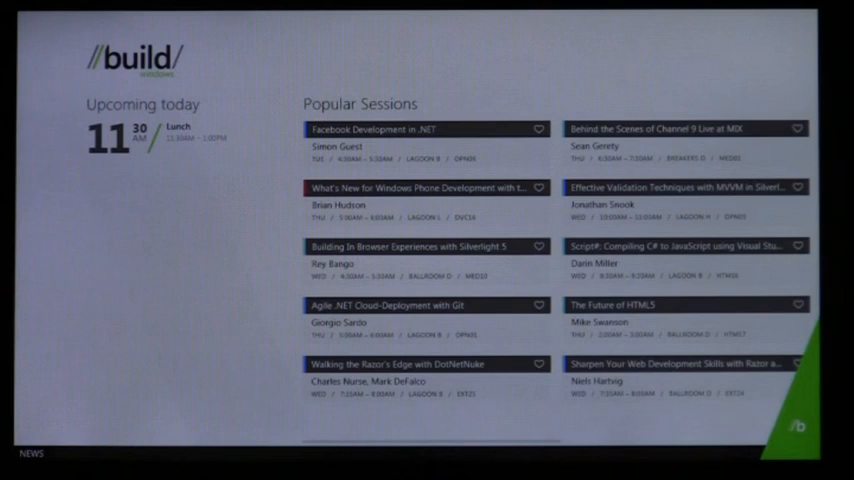